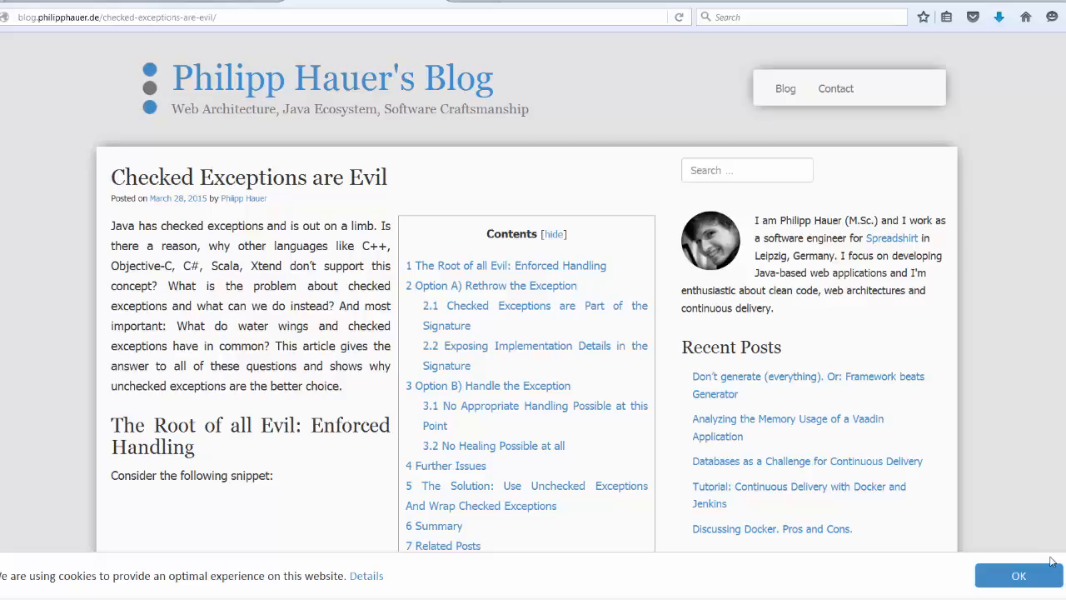
Scroll through the Firefox article, then move on to TestCheckedExceptions.java in Notepad++.
scroll(down, 3)
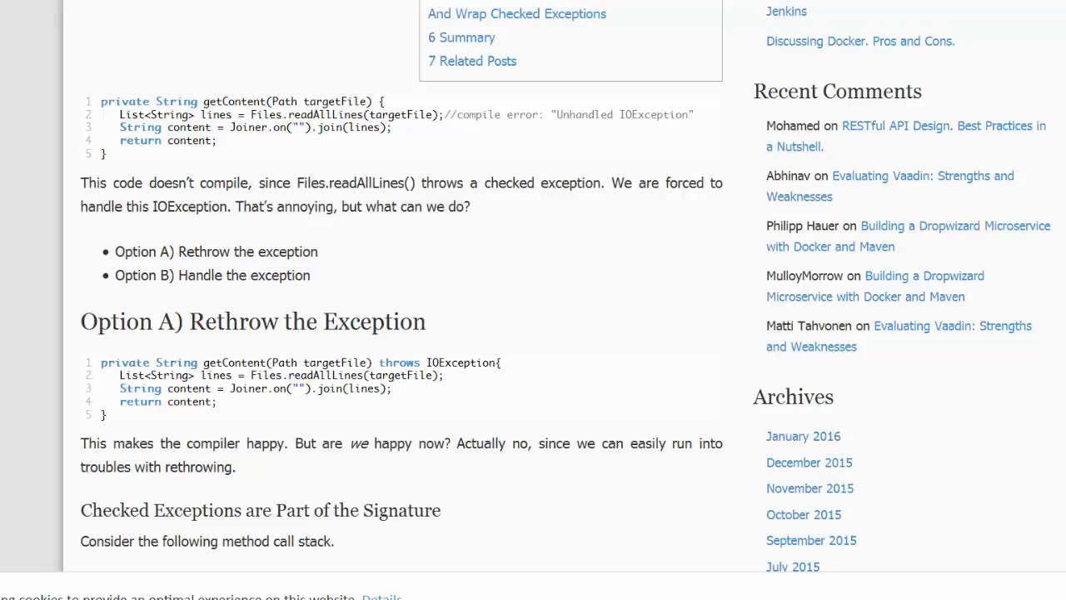
scroll(down, 3)
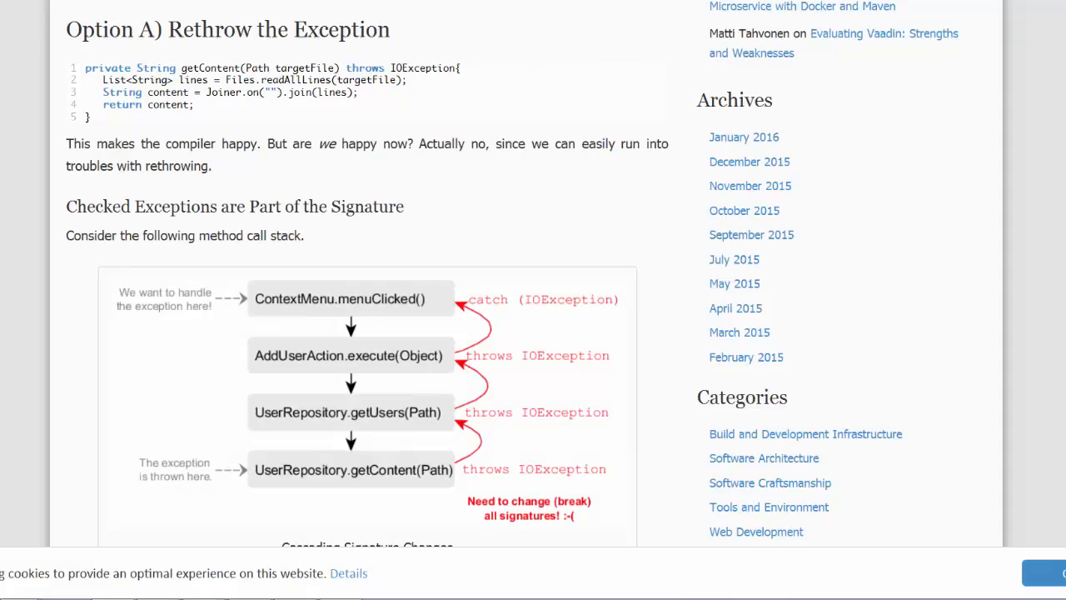
click(408, 66)
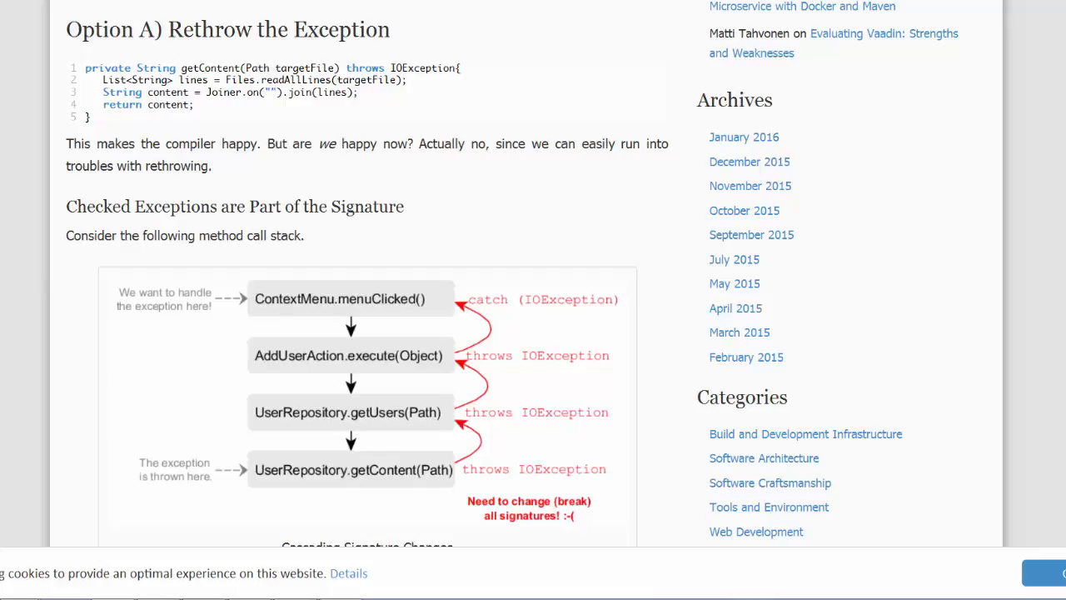
scroll(down, 3)
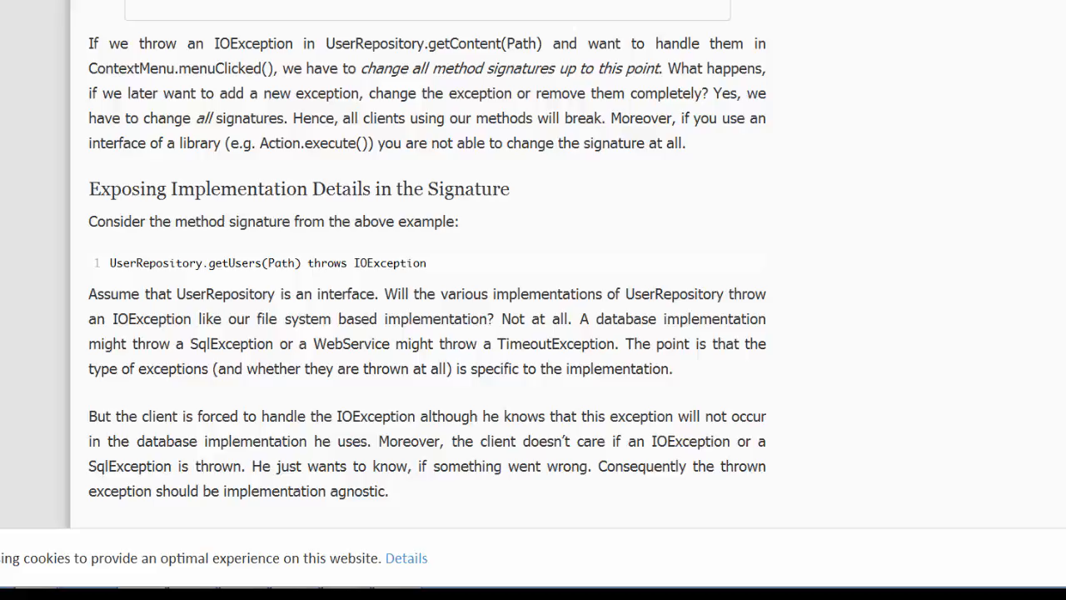
scroll(down, 3)
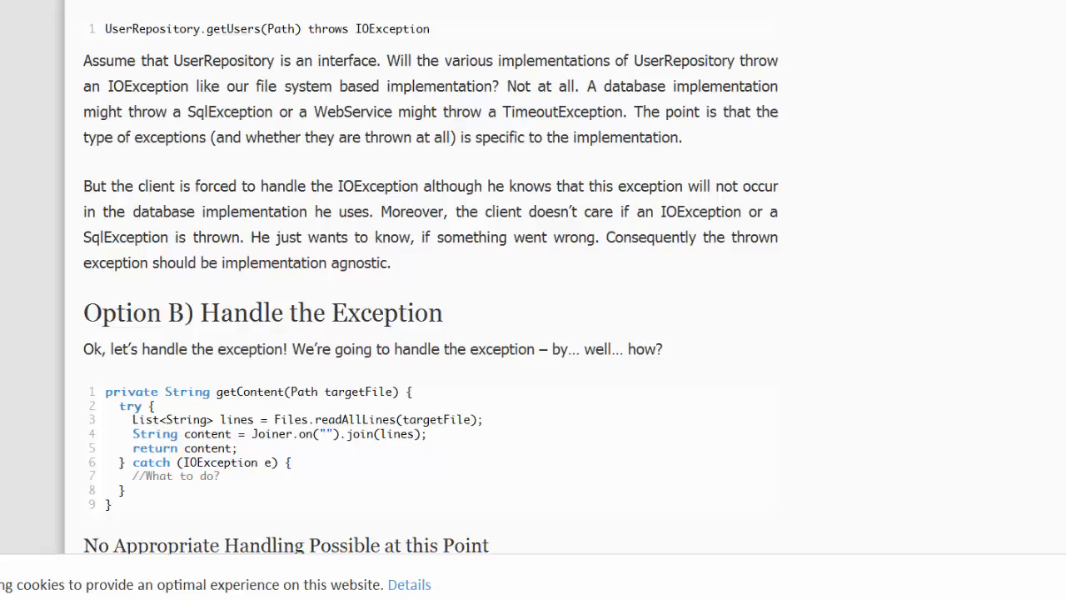
scroll(down, 3)
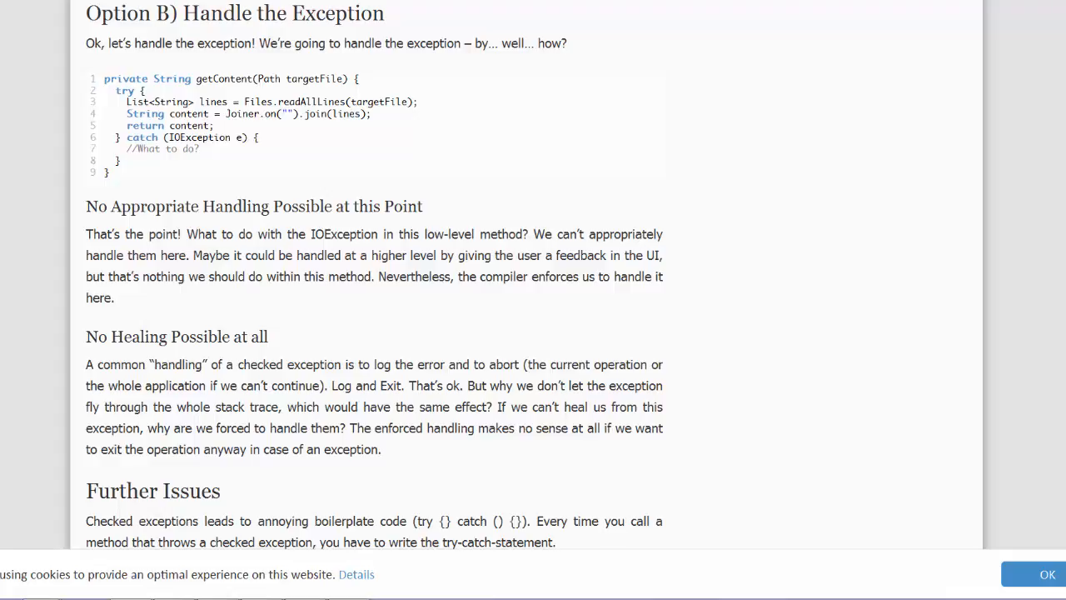
scroll(down, 3)
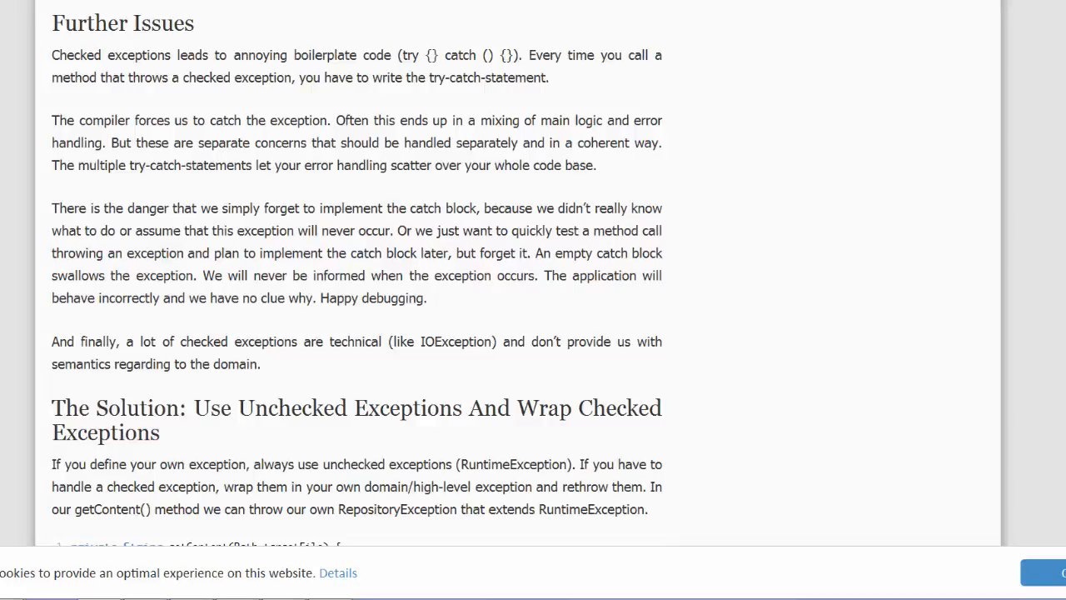
scroll(down, 3)
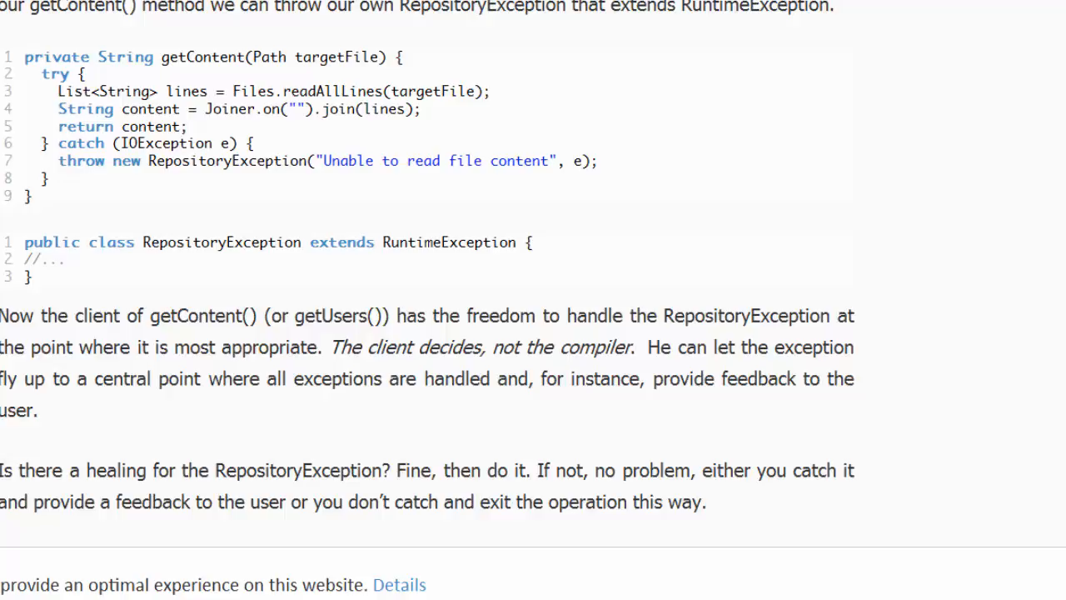
scroll(down, 3)
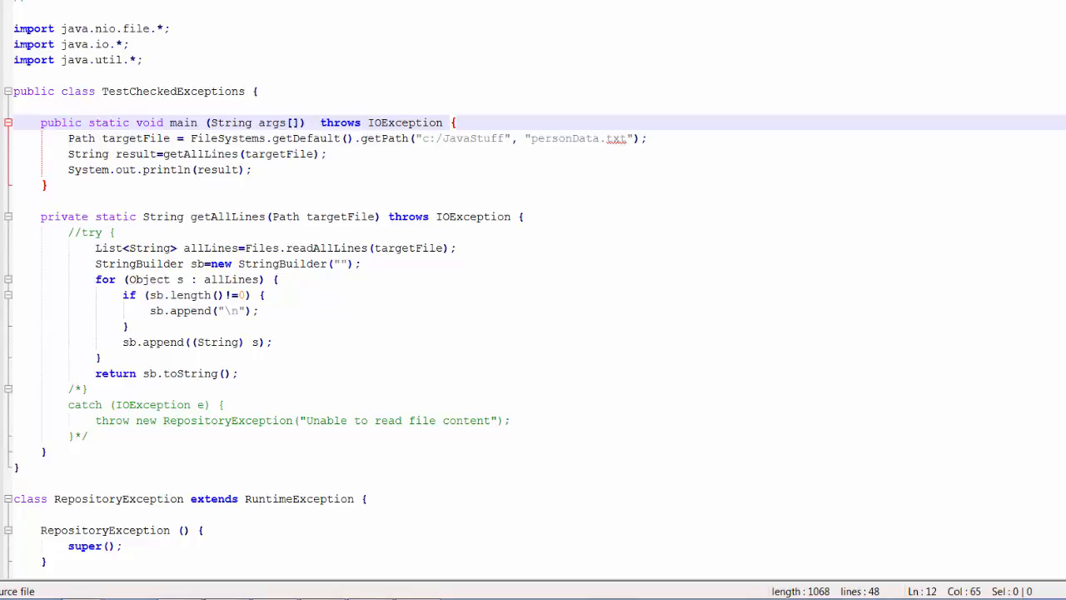
Scroll up through the TestCheckedExceptions source to review the RepositoryException code.
scroll(up, 3)
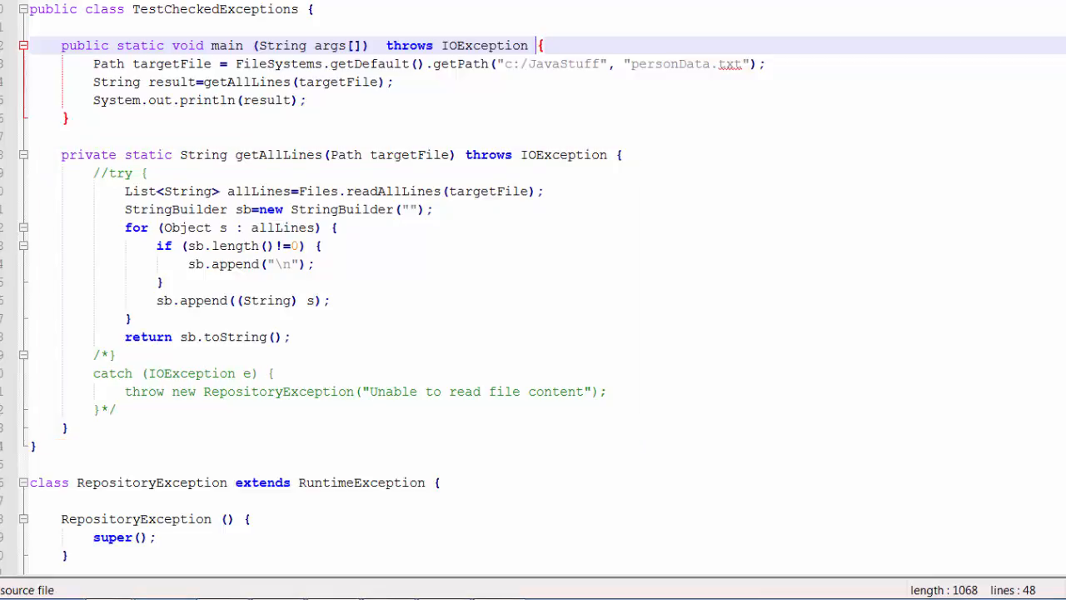
scroll(up, 3)
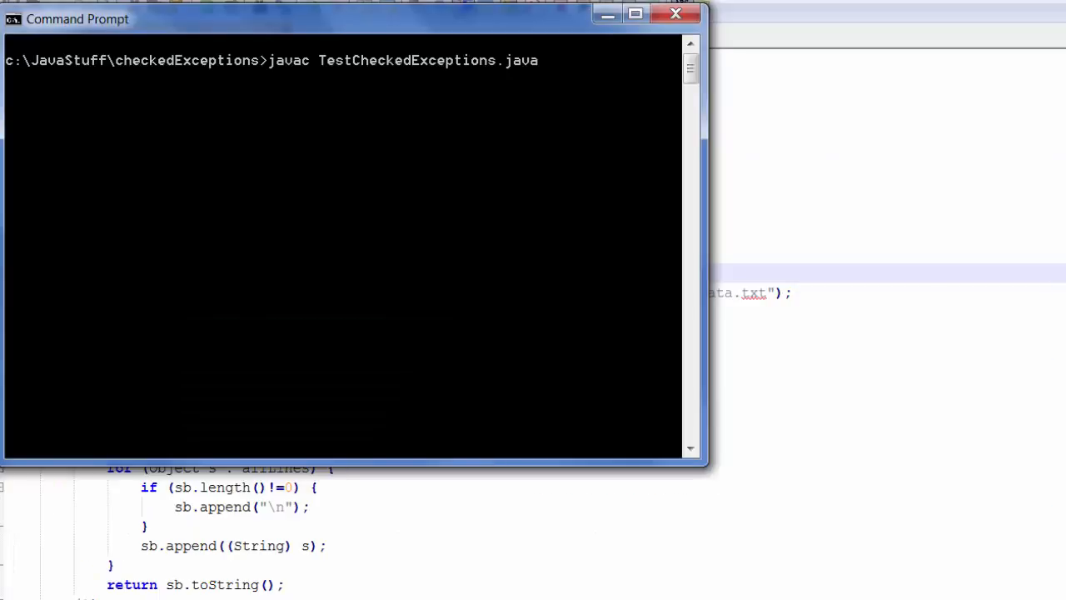
Compile TestCheckedExceptions.java cleanly and run java TestCheckedExceptions.
key(Return)
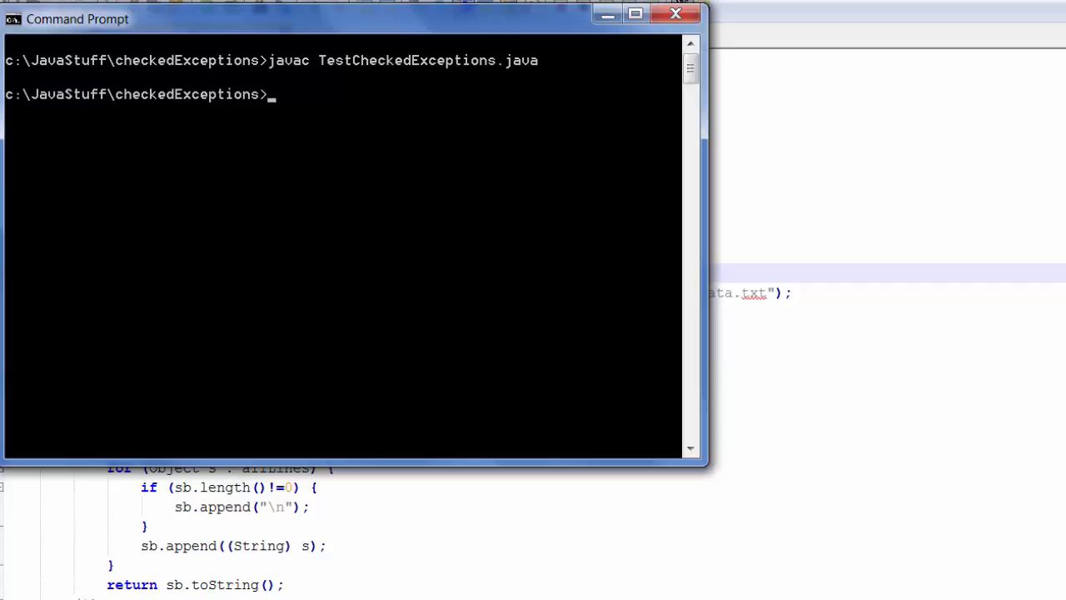
text(java T)
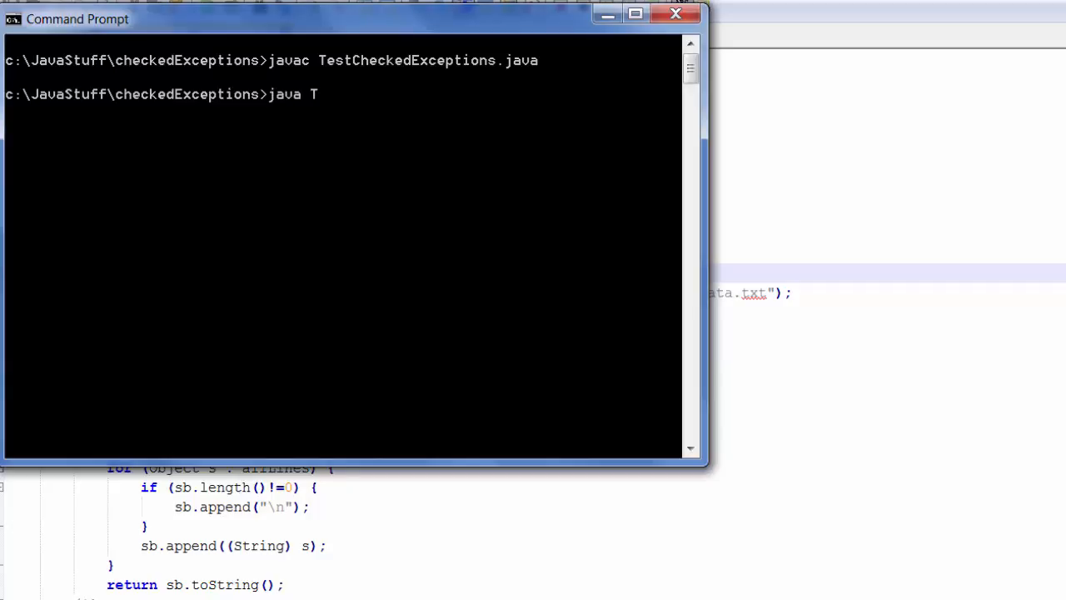
text(estChec)
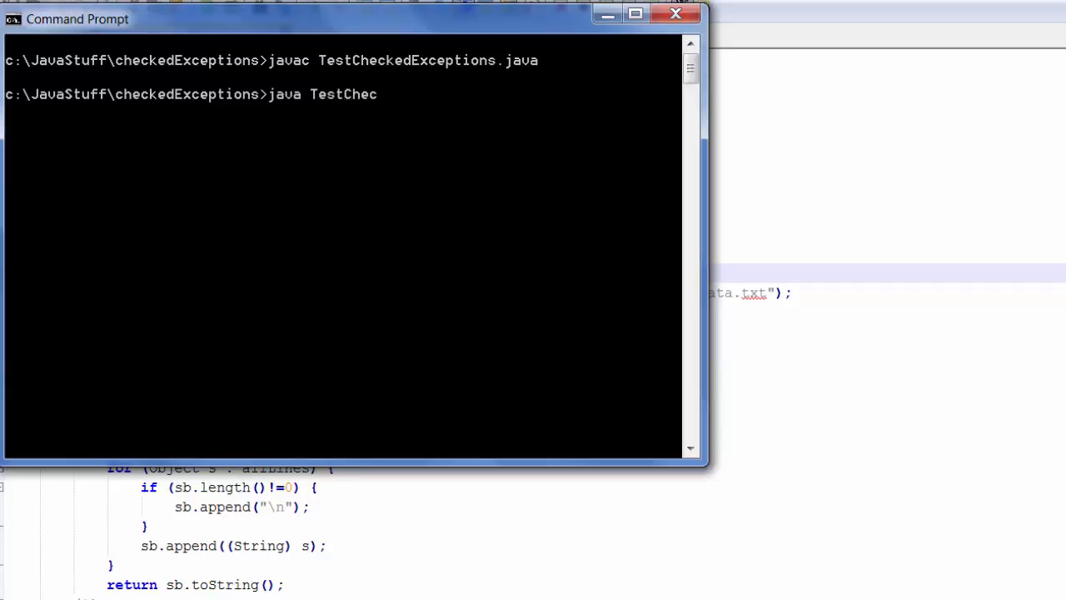
text(kedE)
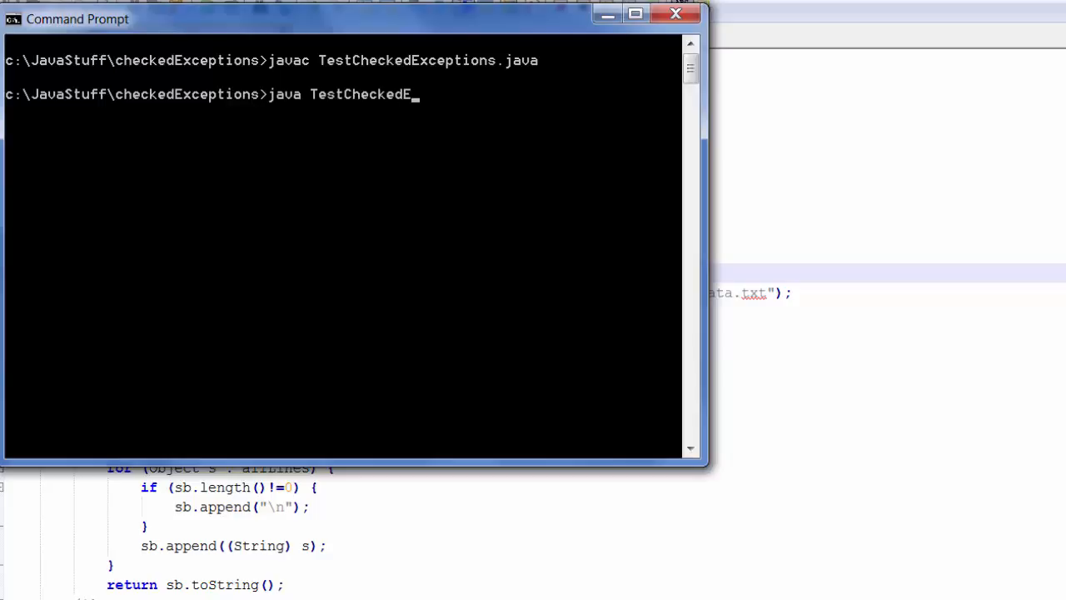
text(xceptions)
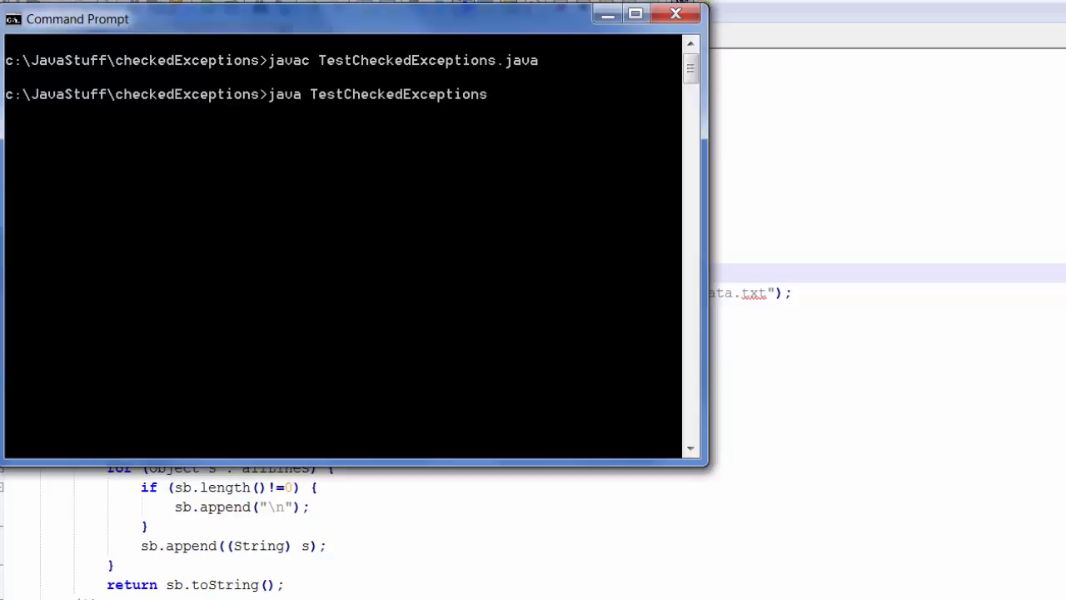
key(Return)
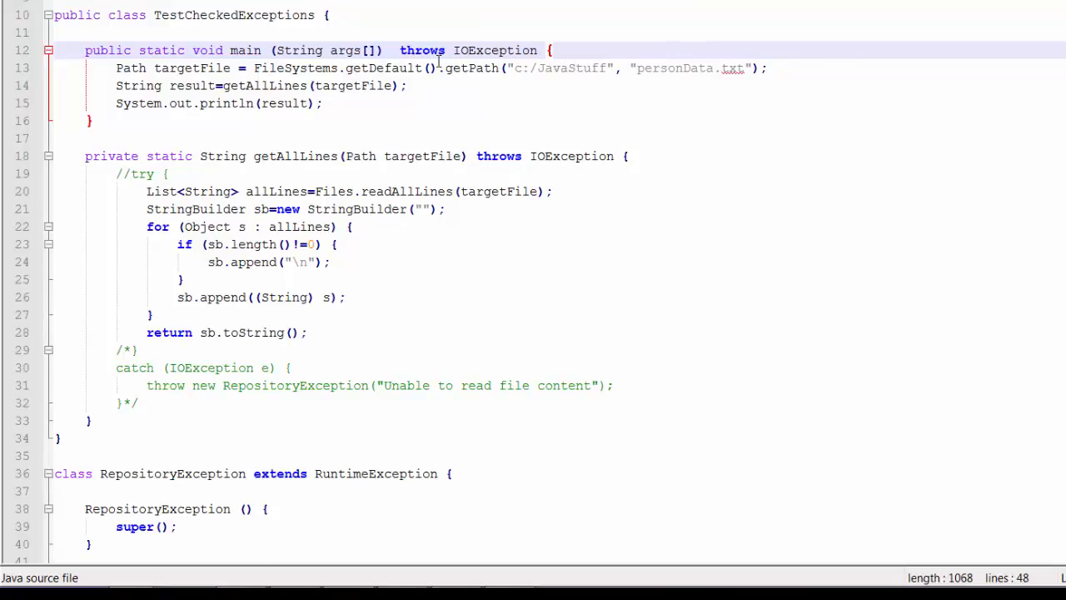
Delete the throws IOException clause from the getAllLines method signature.
double_click(421, 50)
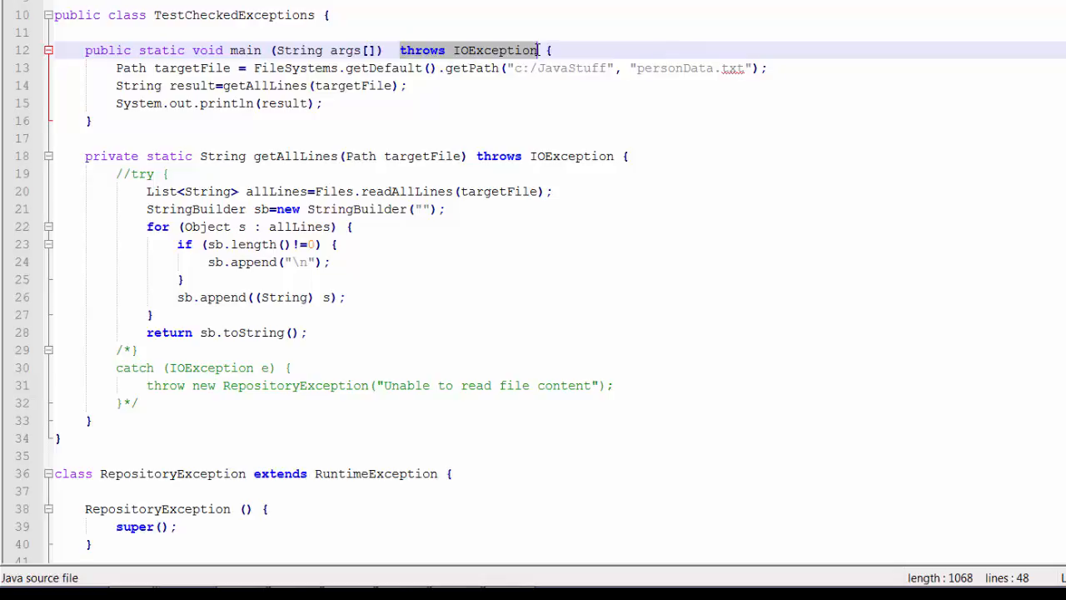
key(Delete)
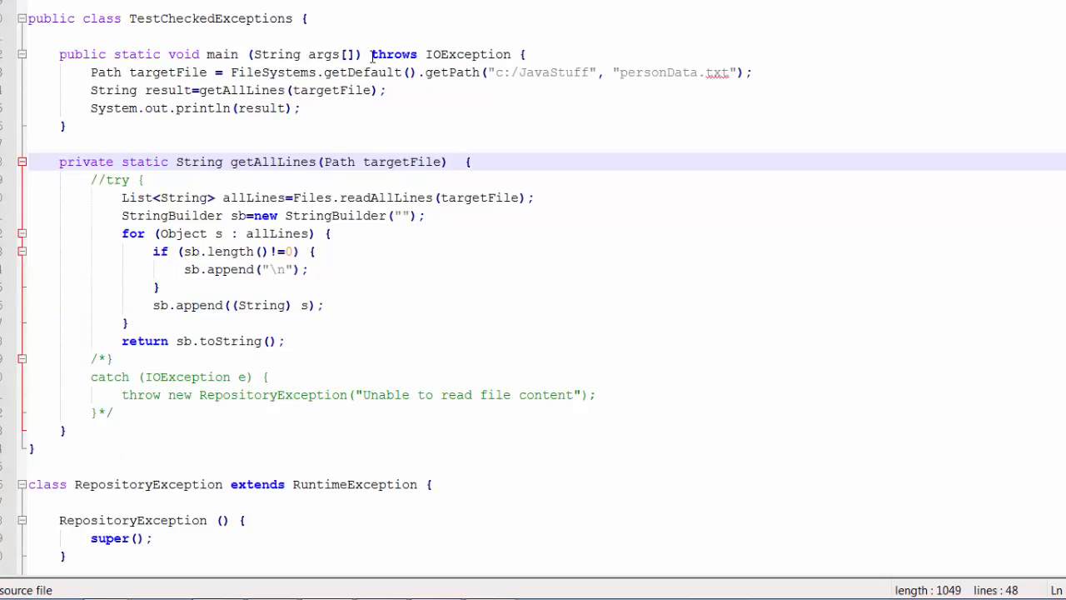
Remove throws IOException from main and uncomment the try/catch in getAllLines.
double_click(393, 53)
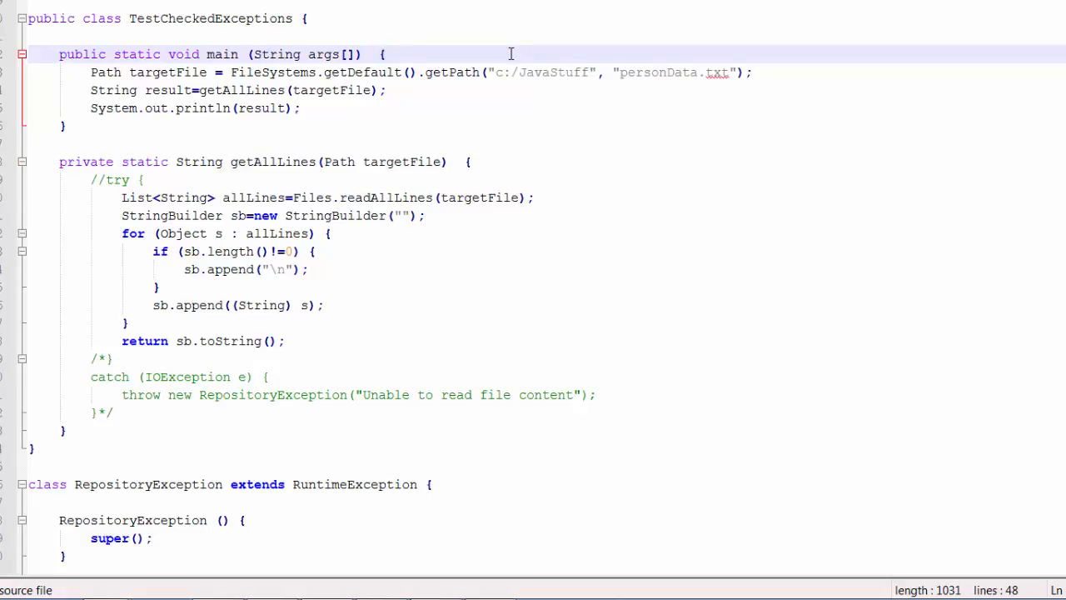
click(370, 53)
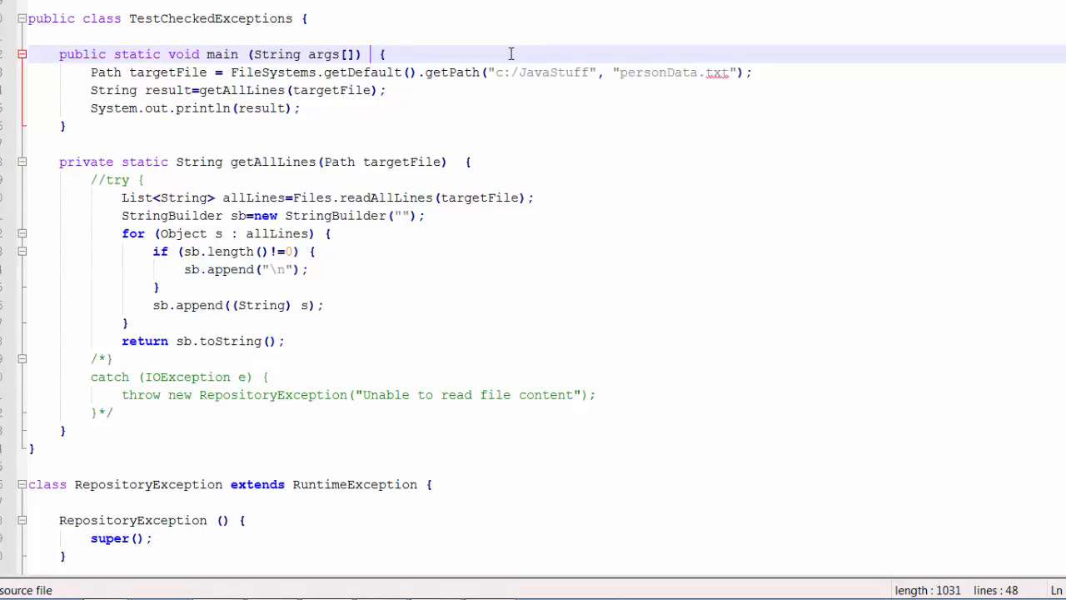
mouse_move(120, 180)
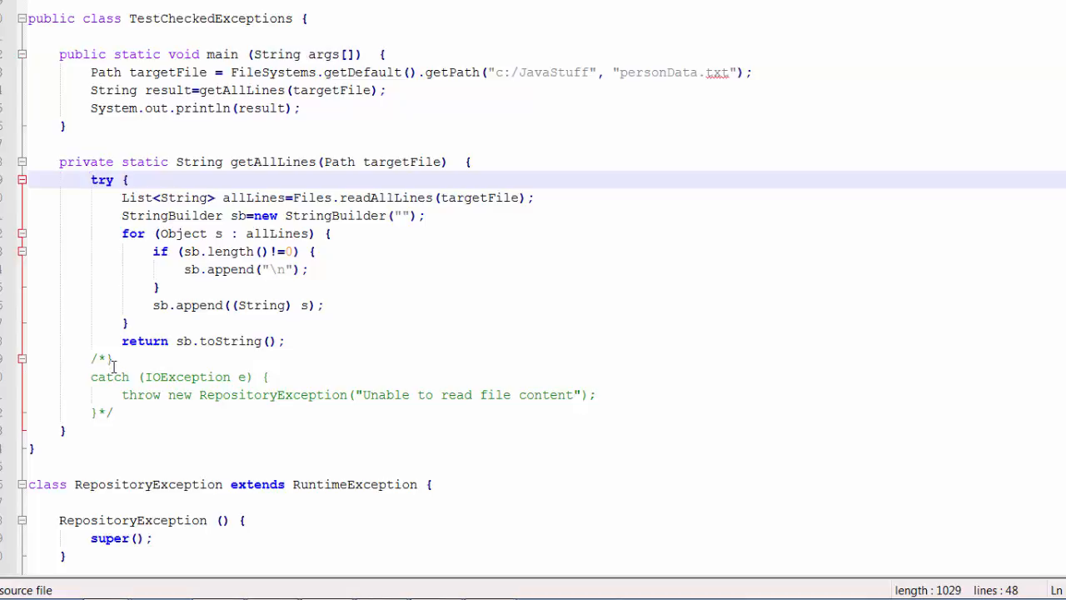
mouse_move(114, 363)
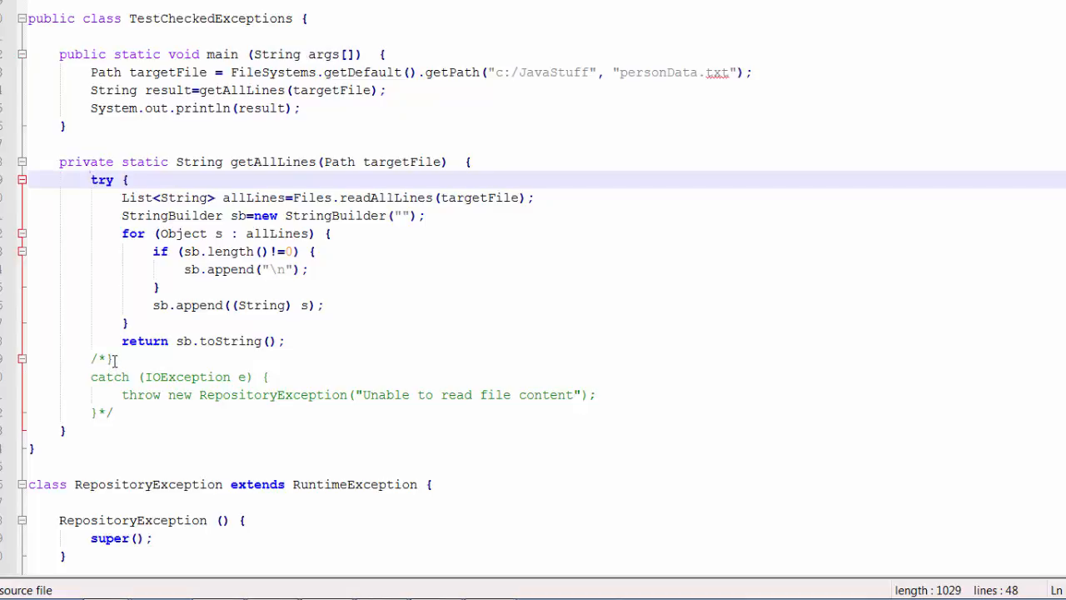
click(91, 358)
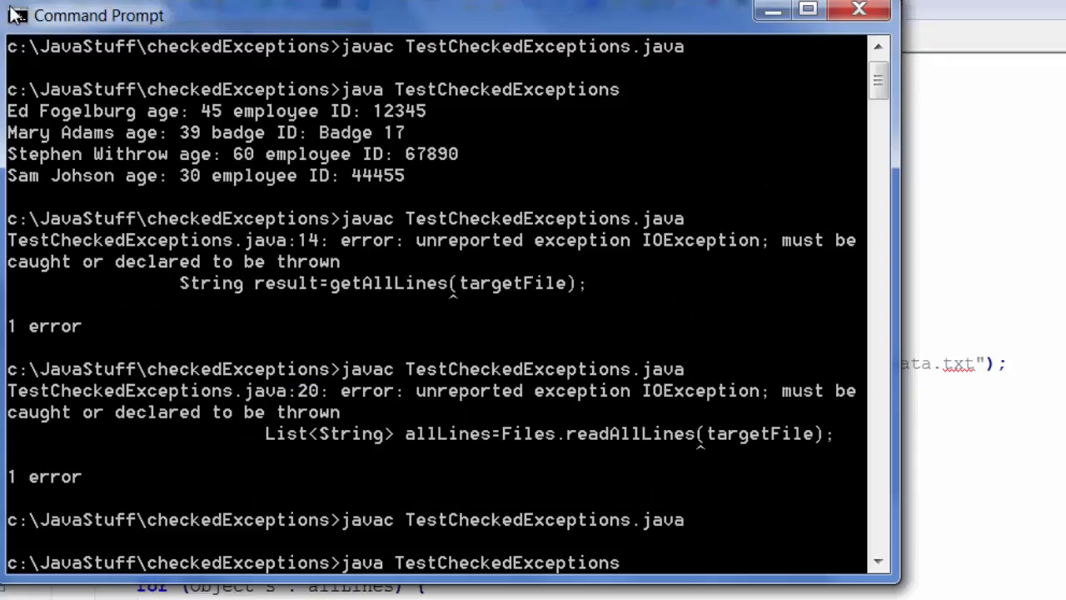
Scroll the Command Prompt to see the four employee lines printed by TestCheckedExceptions.
scroll(down, 3)
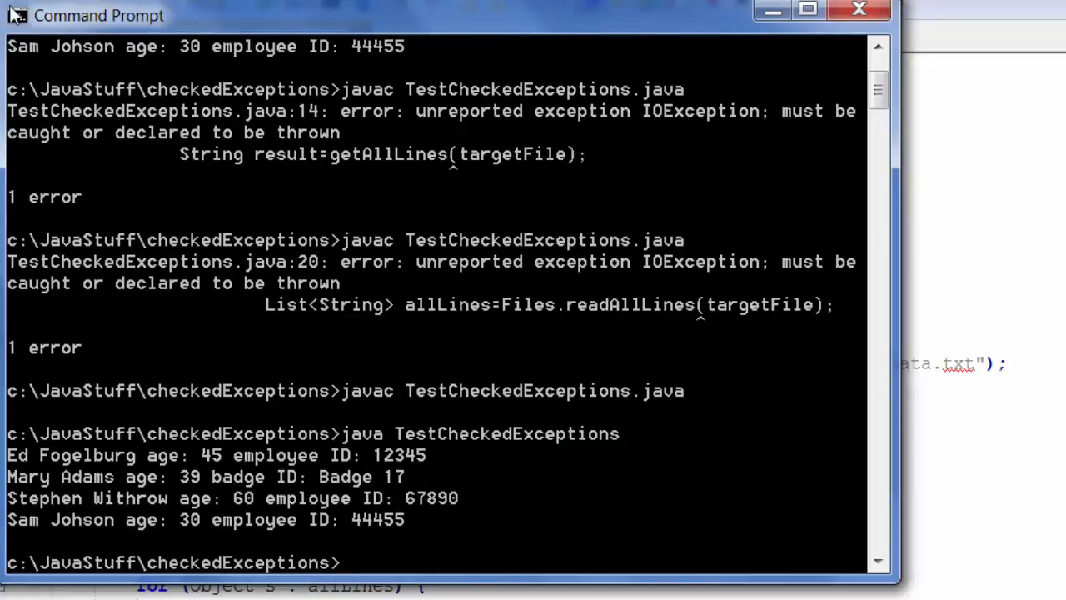